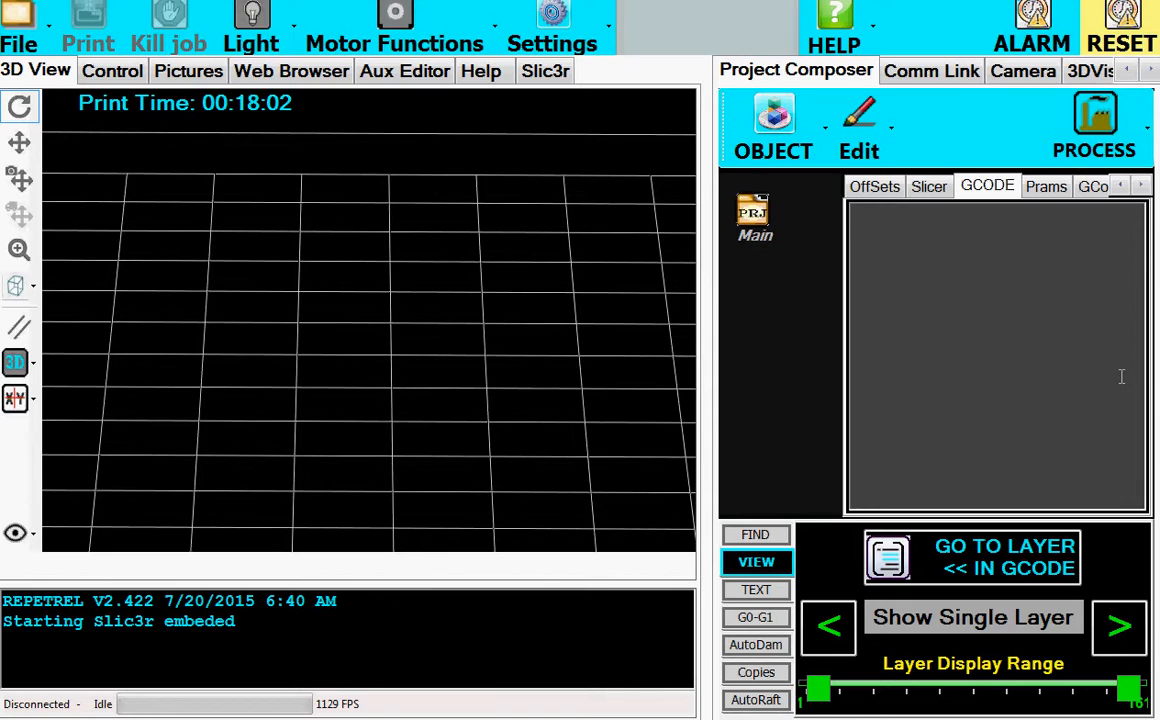
pyautogui.moveTo(612, 190)
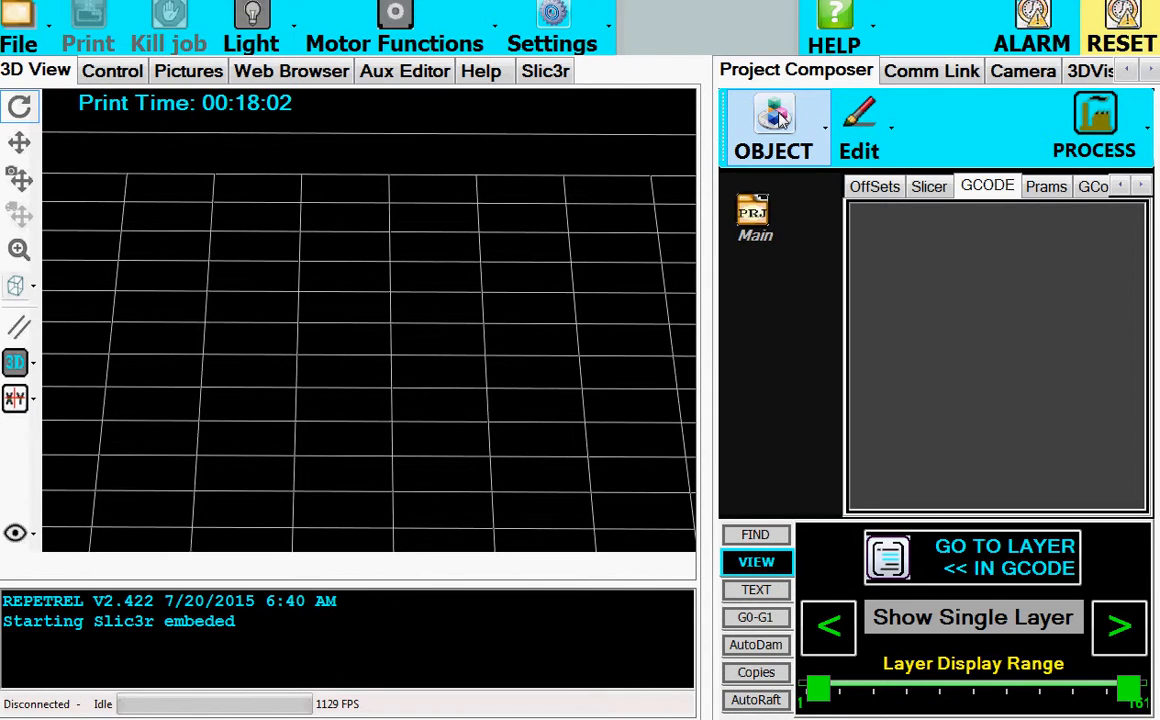
# - Add COLT.GCODE to the project via OBJECT > Add Gcode File
pyautogui.click(772, 124)
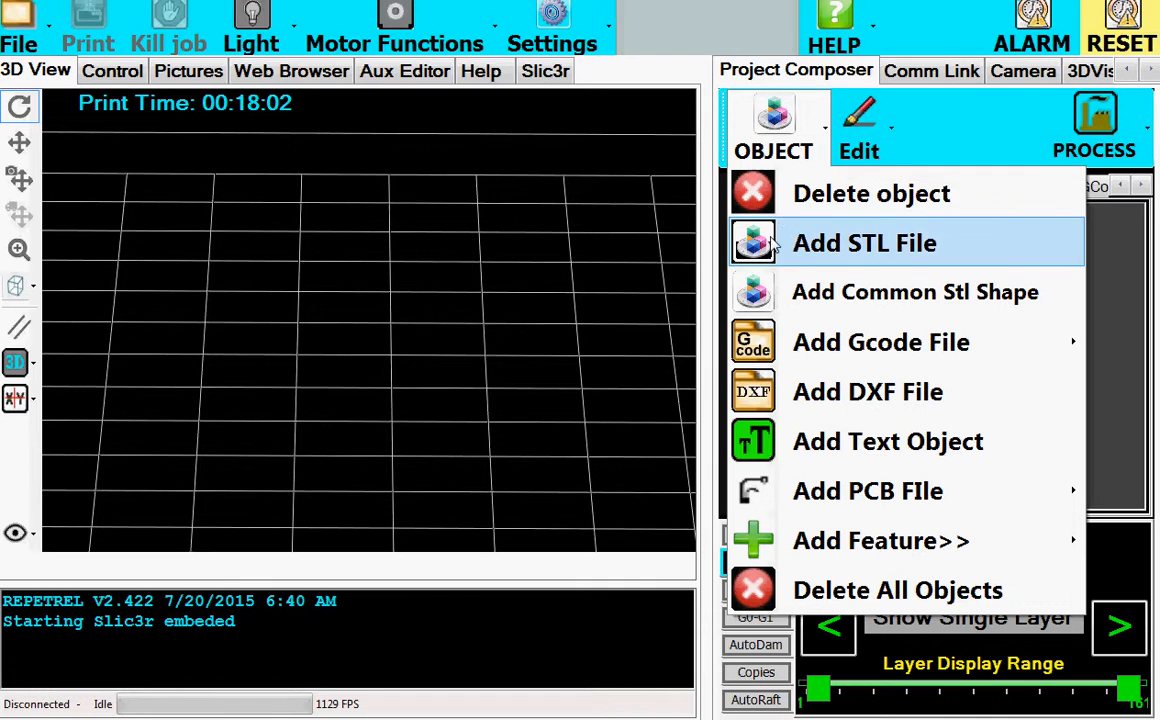
pyautogui.click(864, 244)
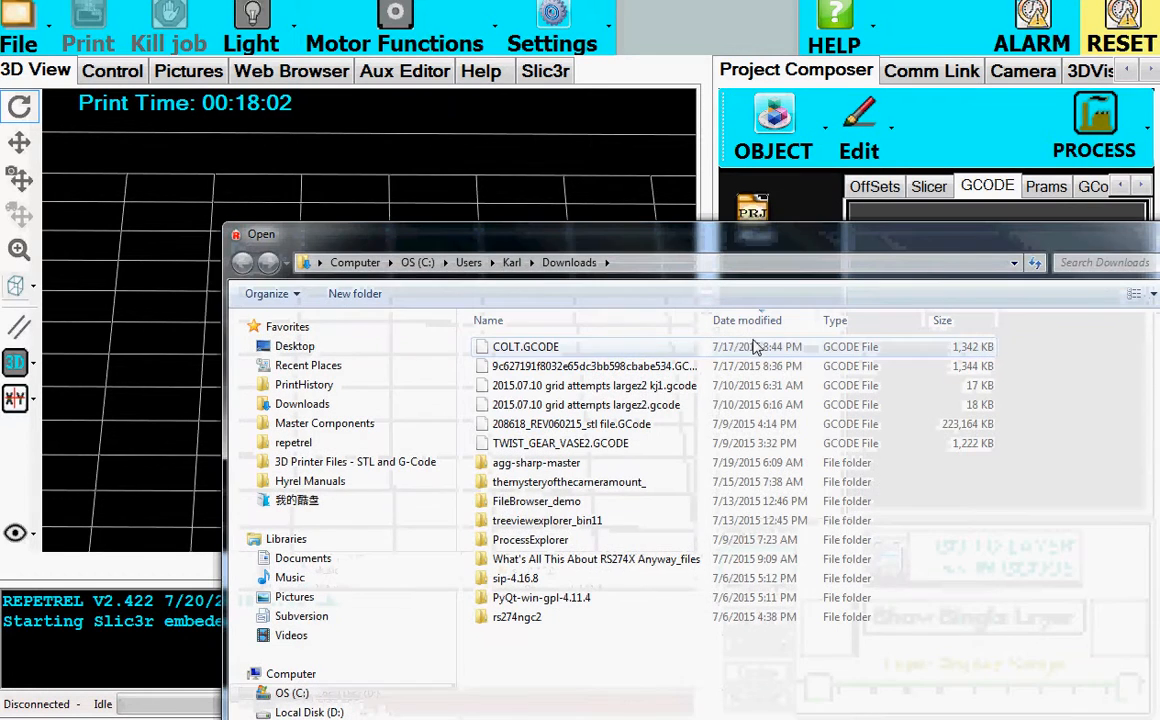
pyautogui.doubleClick(524, 346)
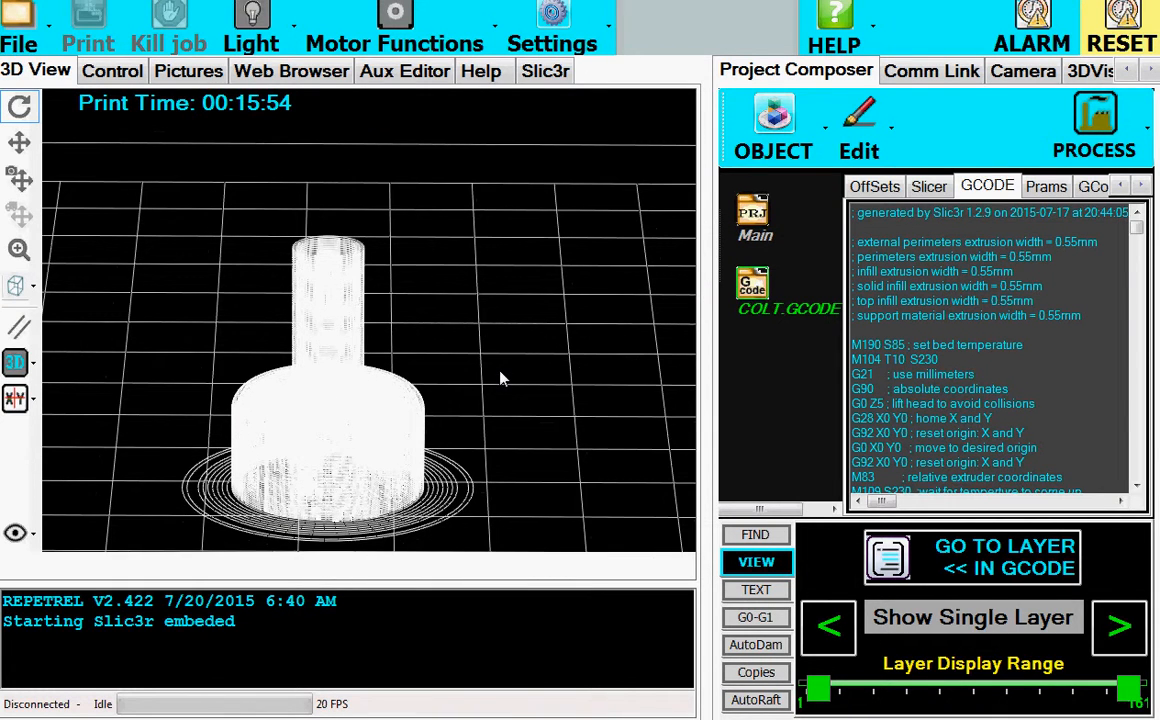
pyautogui.scroll(-3)
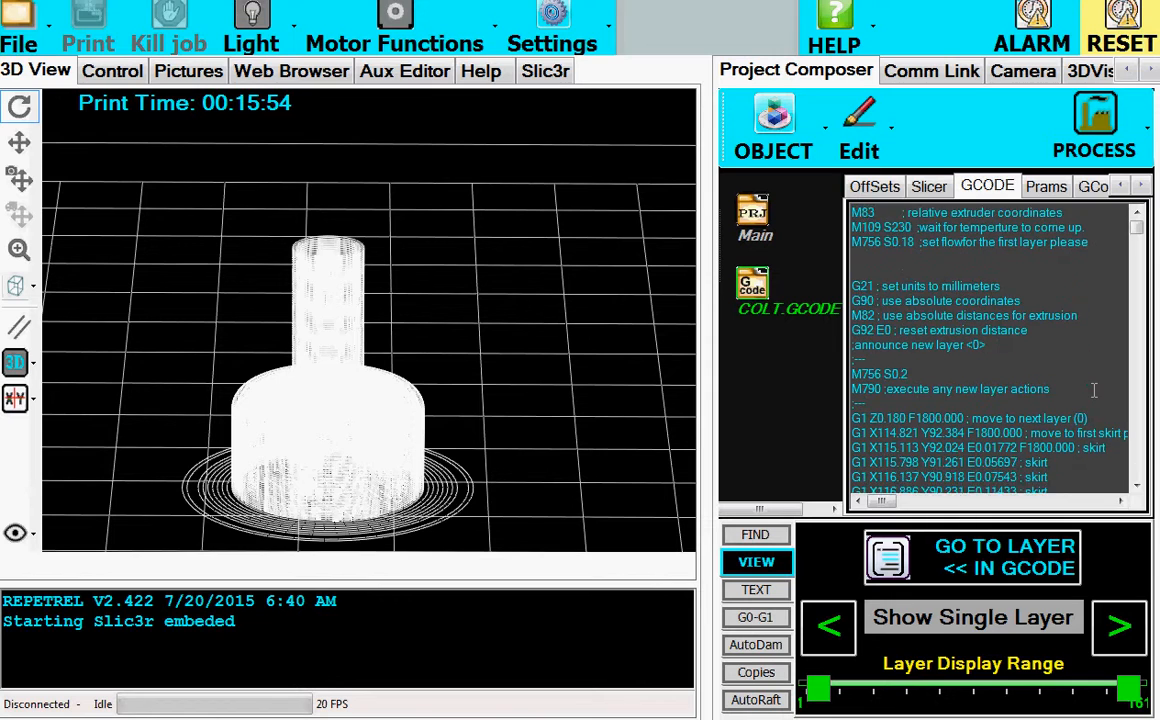
pyautogui.scroll(-3)
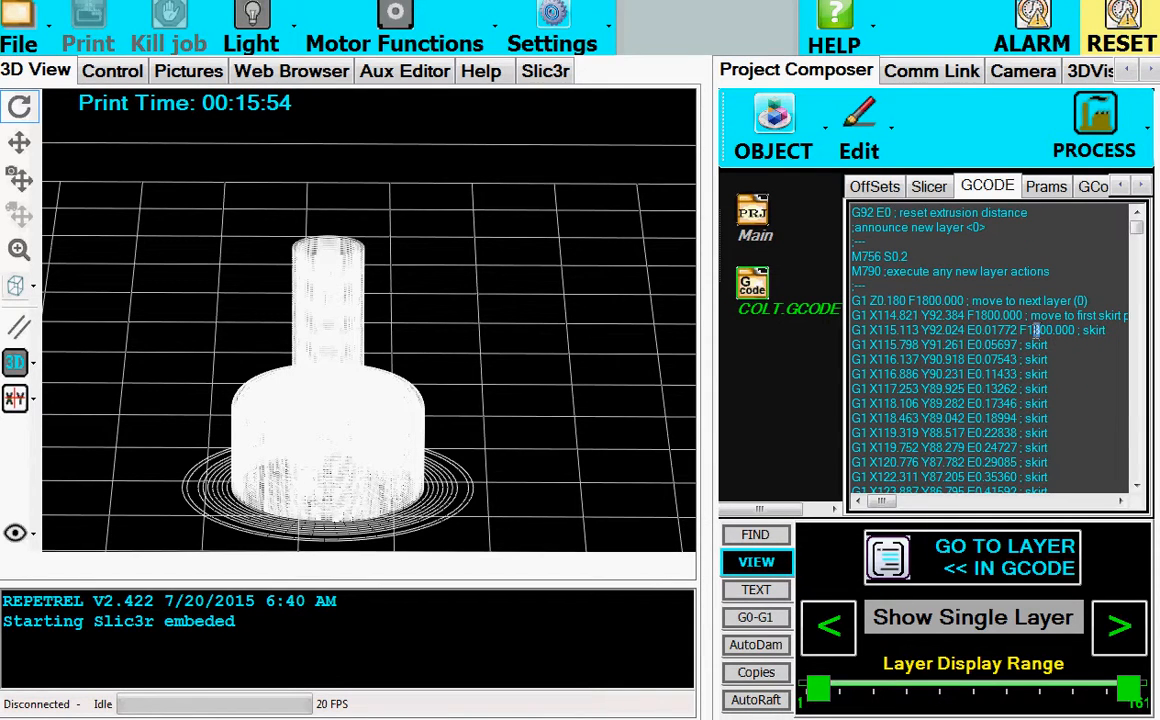
pyautogui.moveTo(664, 364)
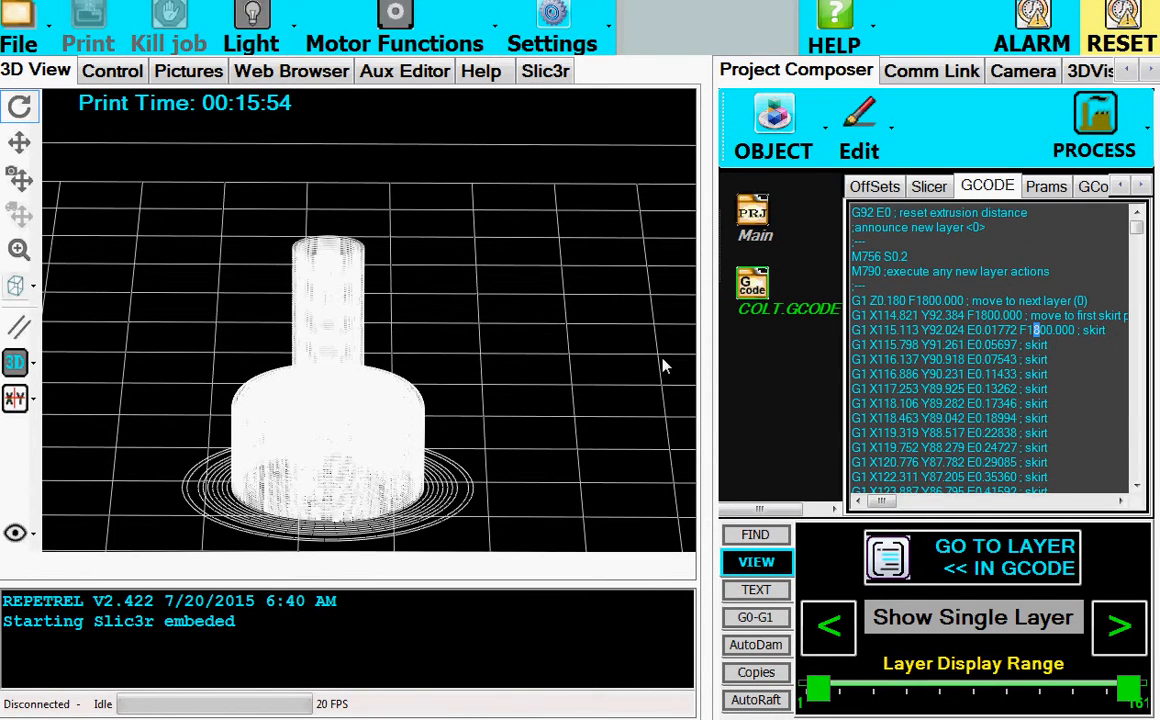
pyautogui.moveTo(316, 558)
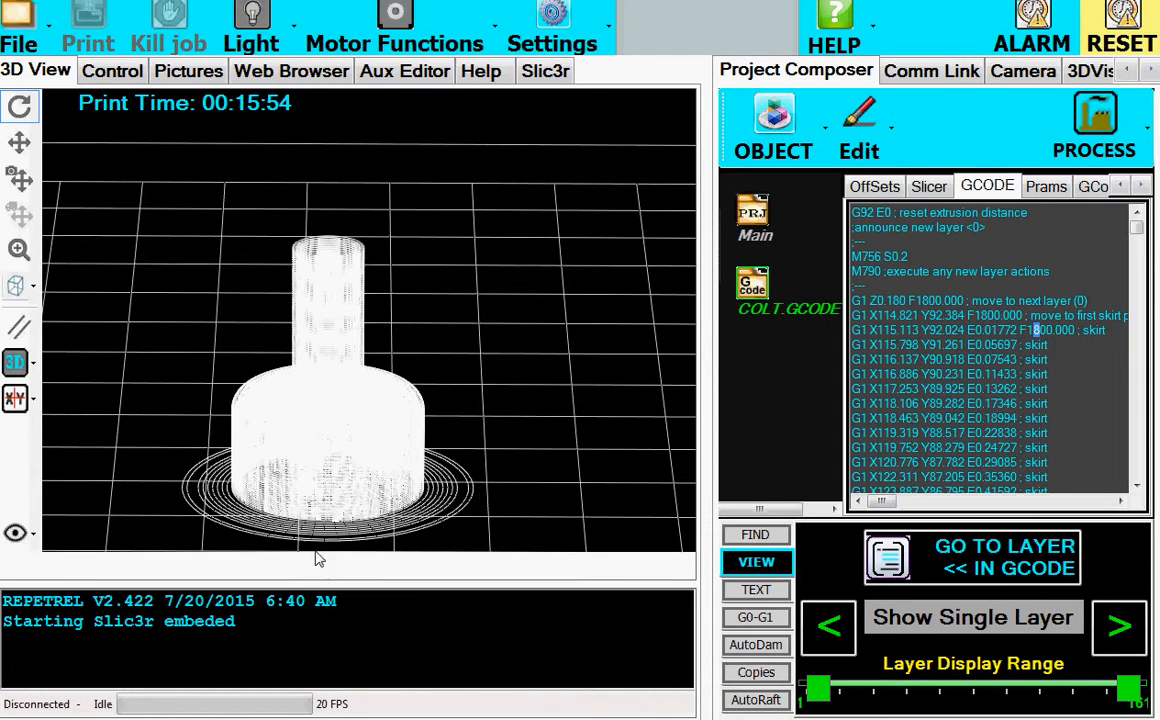
pyautogui.moveTo(542, 470)
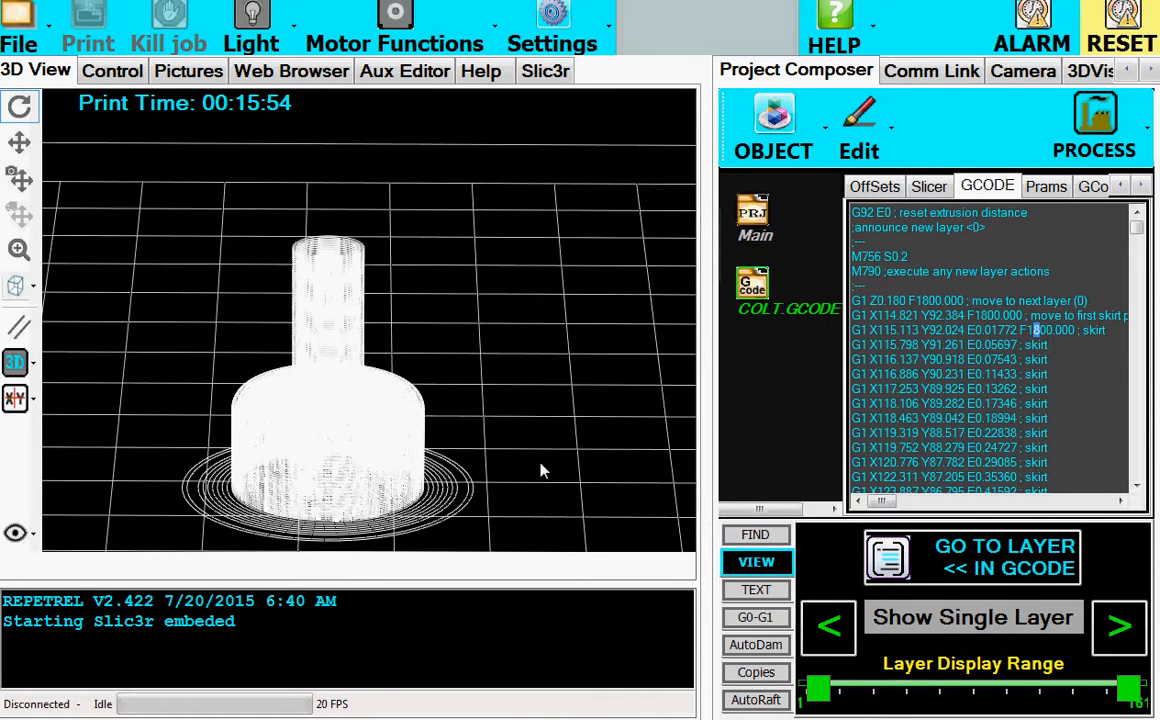
pyautogui.moveTo(548, 520)
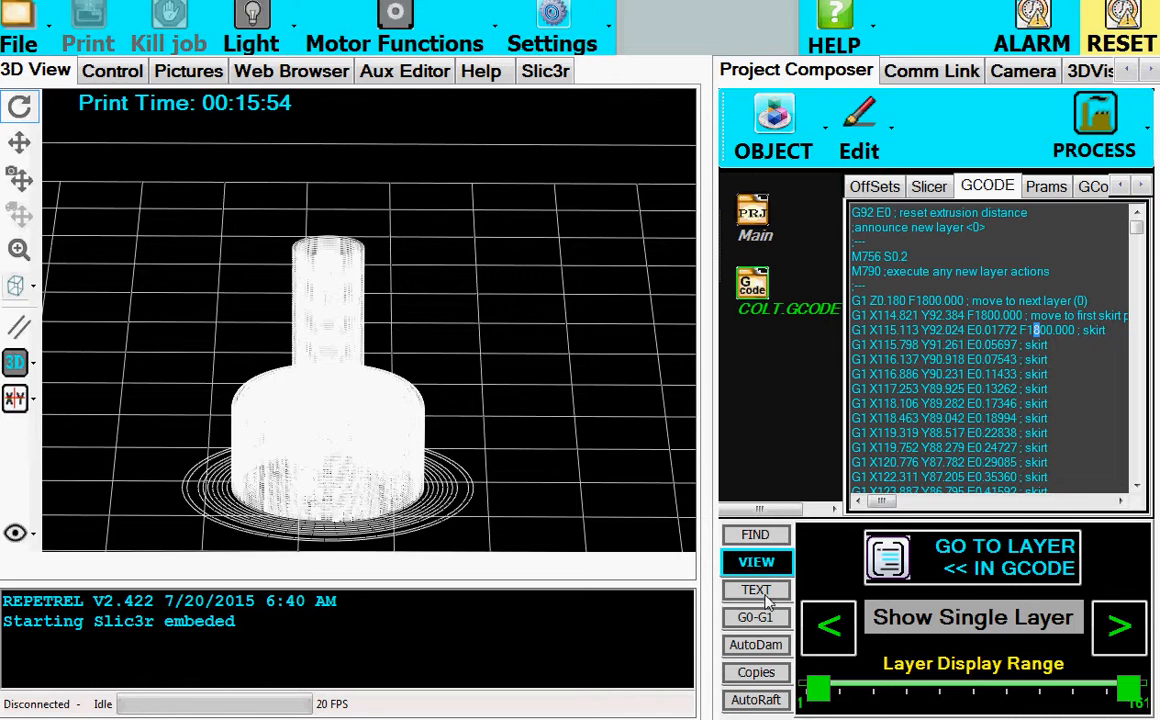
# - Apply a 1500 feed rate to all G1 moves using the G0-G1 speed panel
pyautogui.click(756, 616)
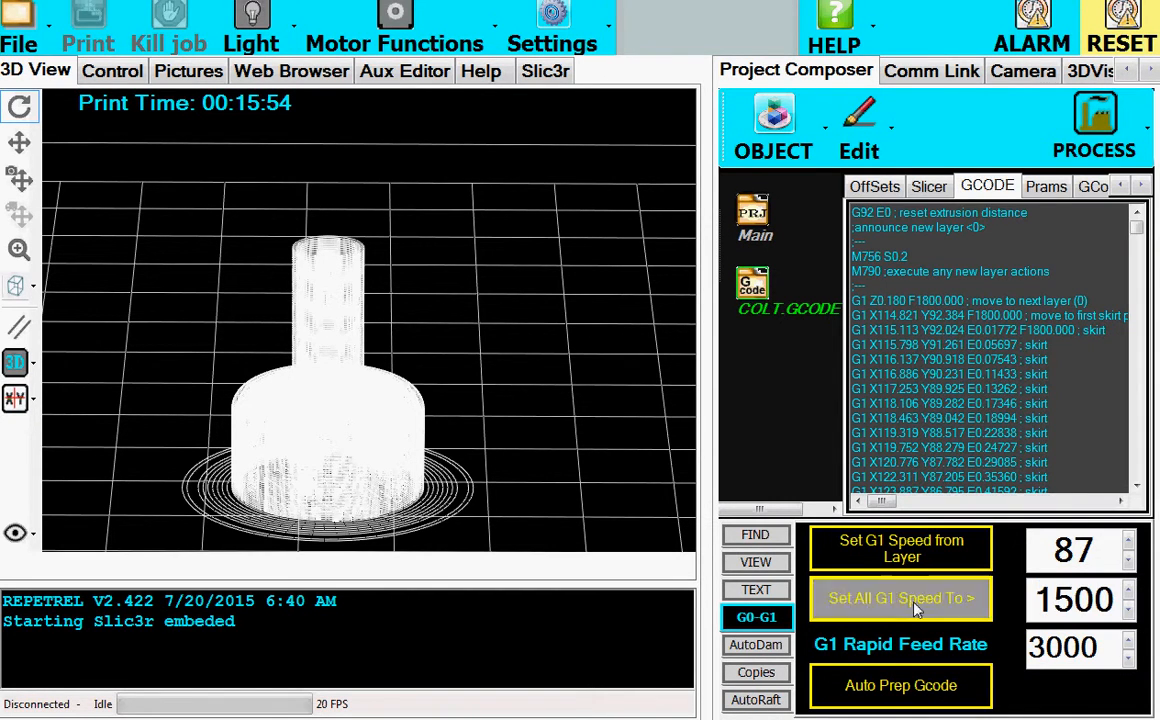
pyautogui.click(900, 598)
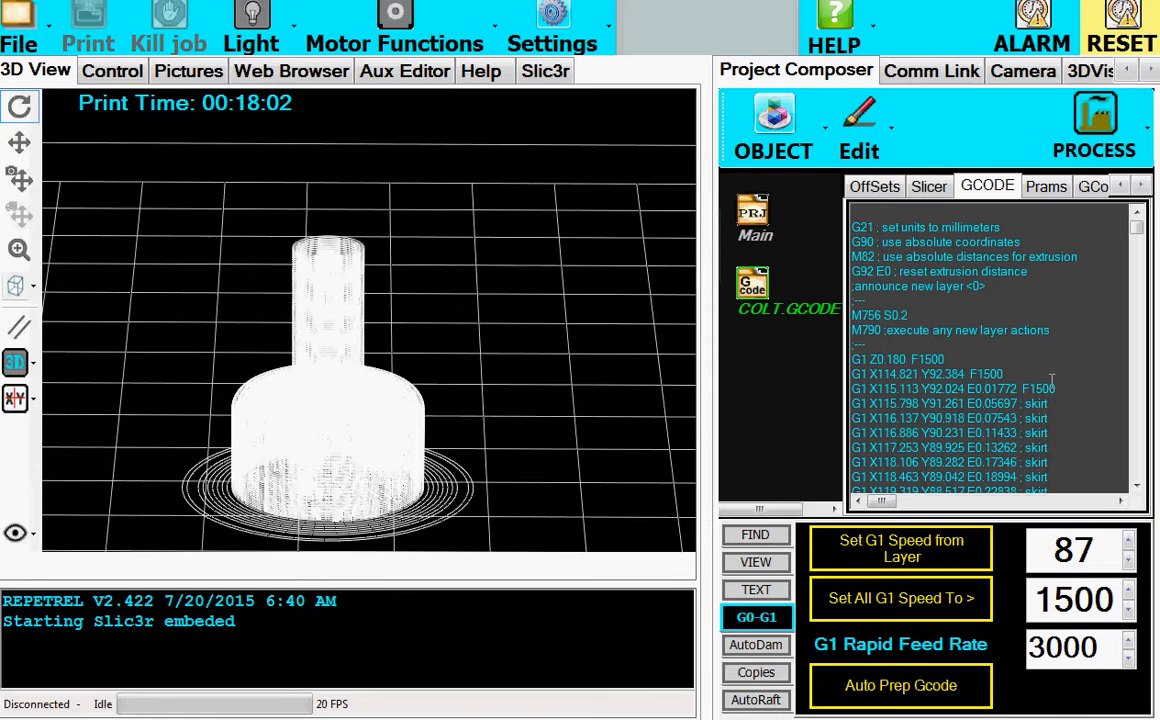
pyautogui.click(950, 388)
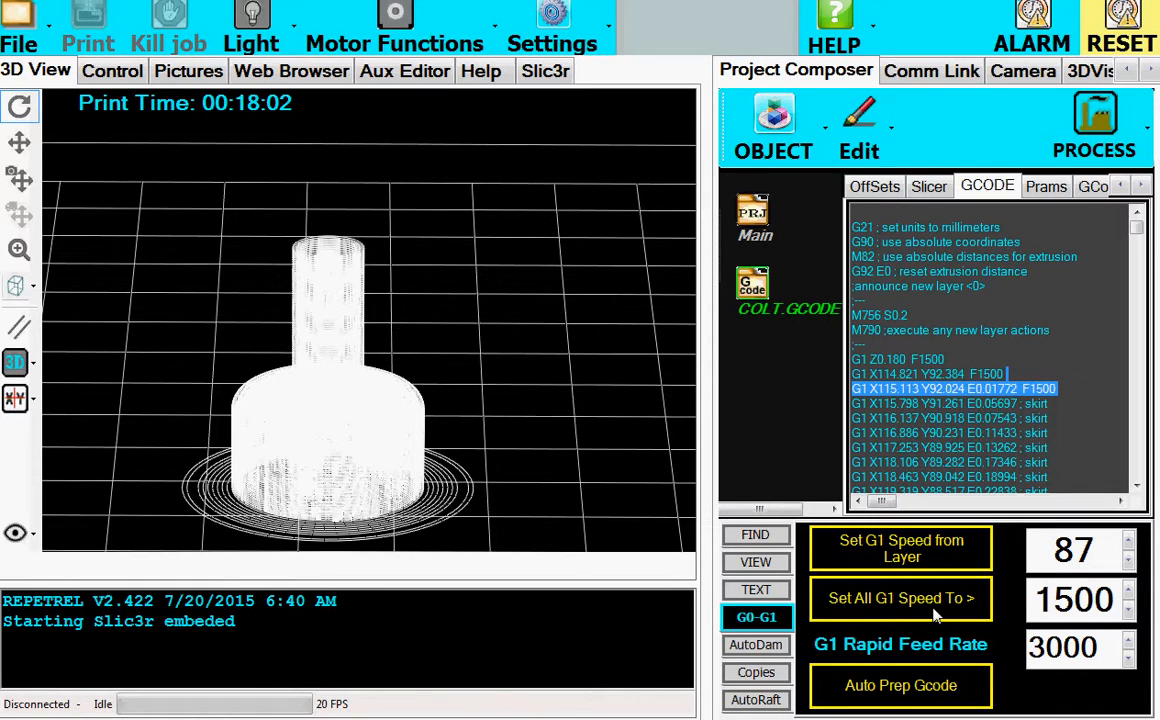
pyautogui.moveTo(376, 404)
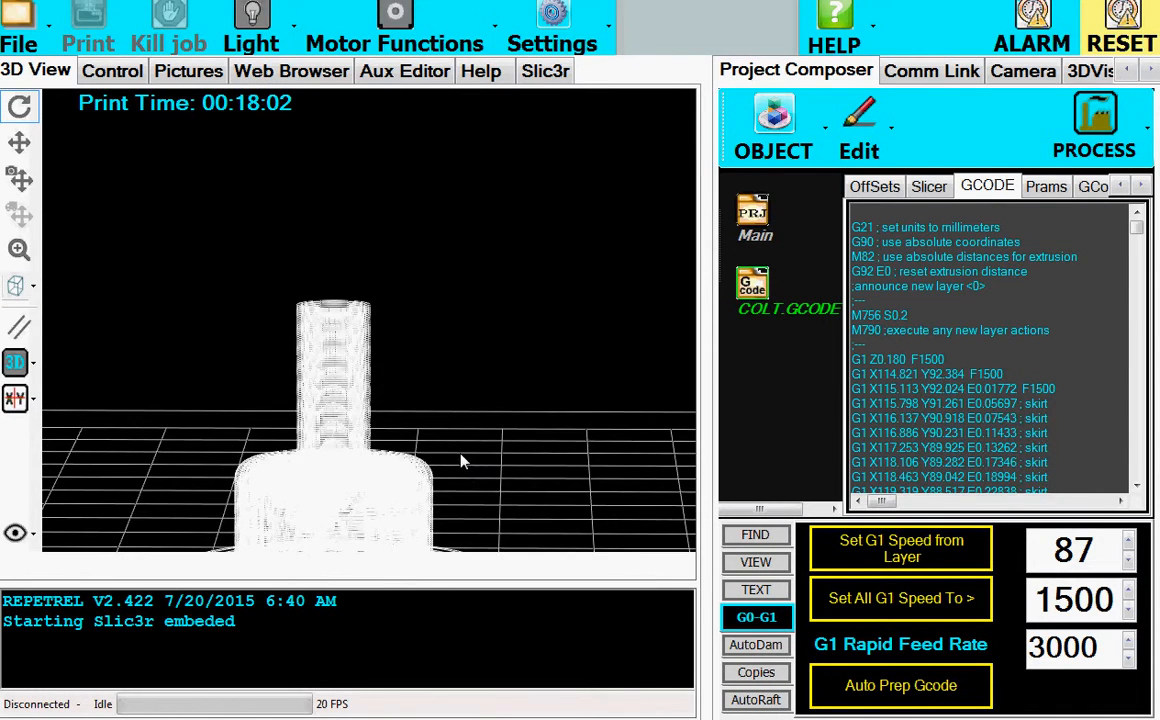
pyautogui.moveTo(280, 460)
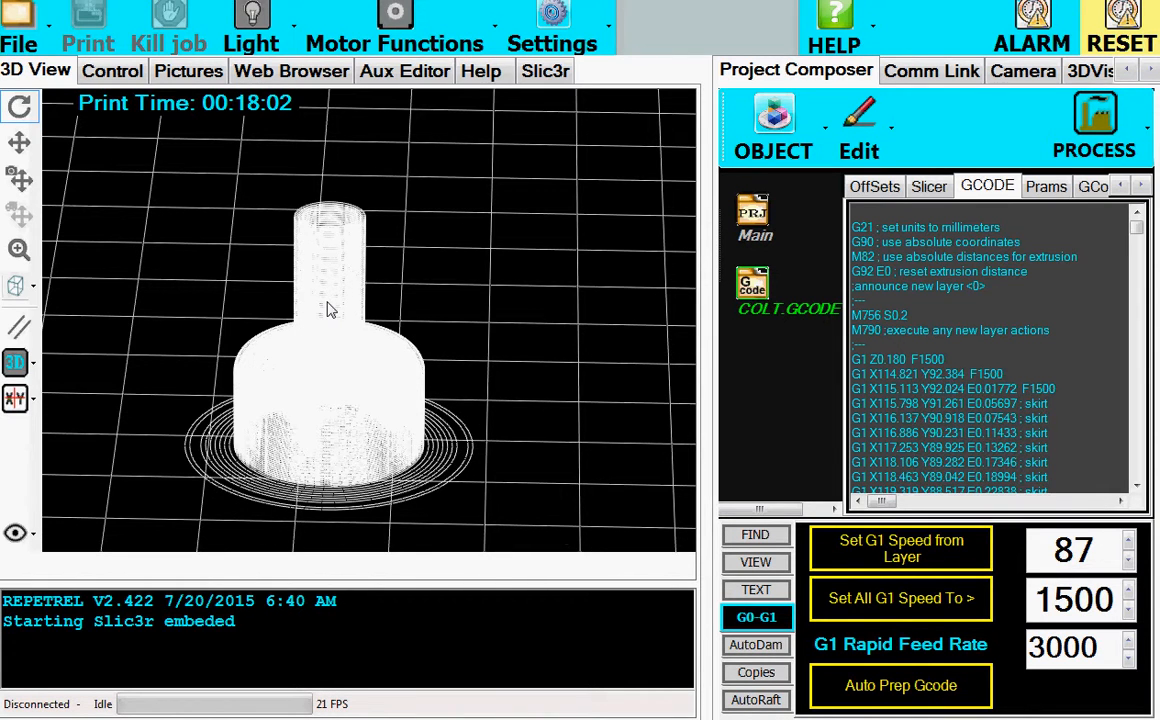
pyautogui.moveTo(312, 320)
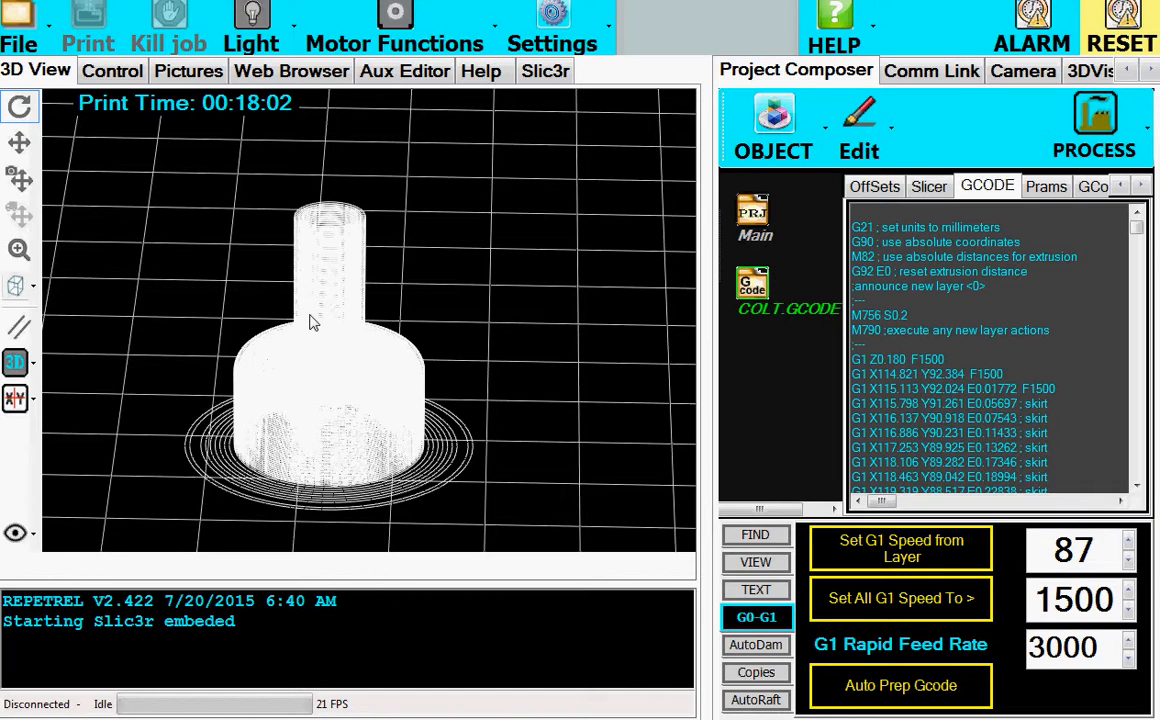
pyautogui.moveTo(322, 328)
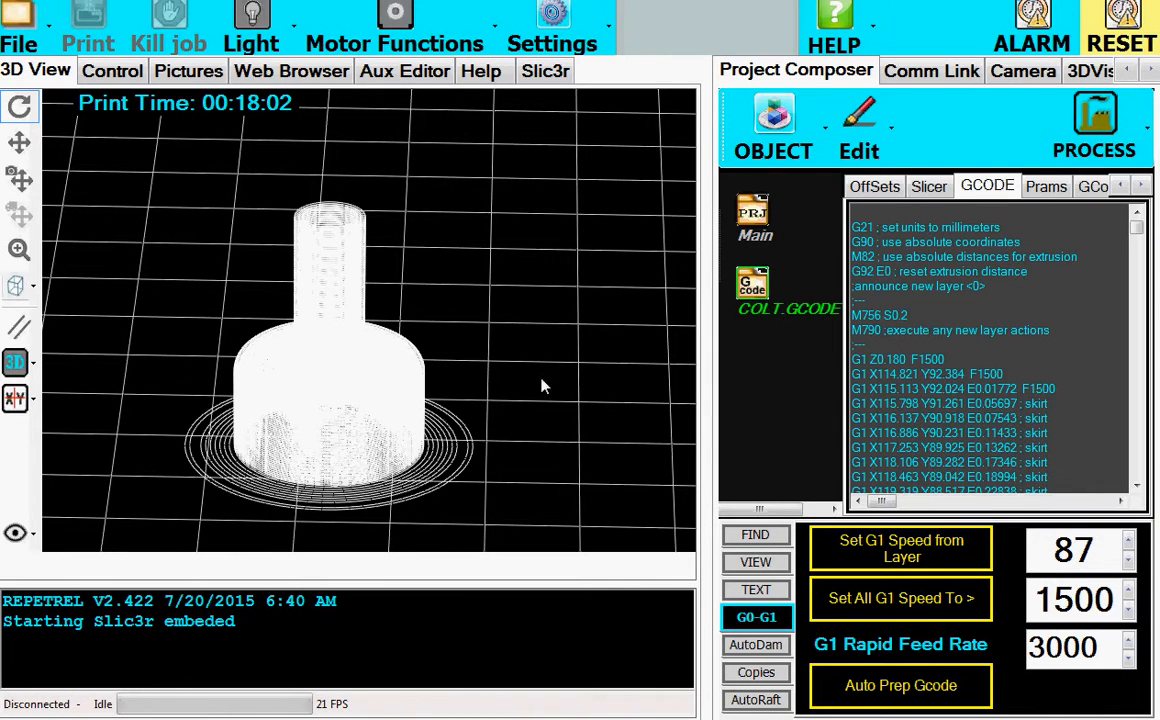
pyautogui.moveTo(910, 624)
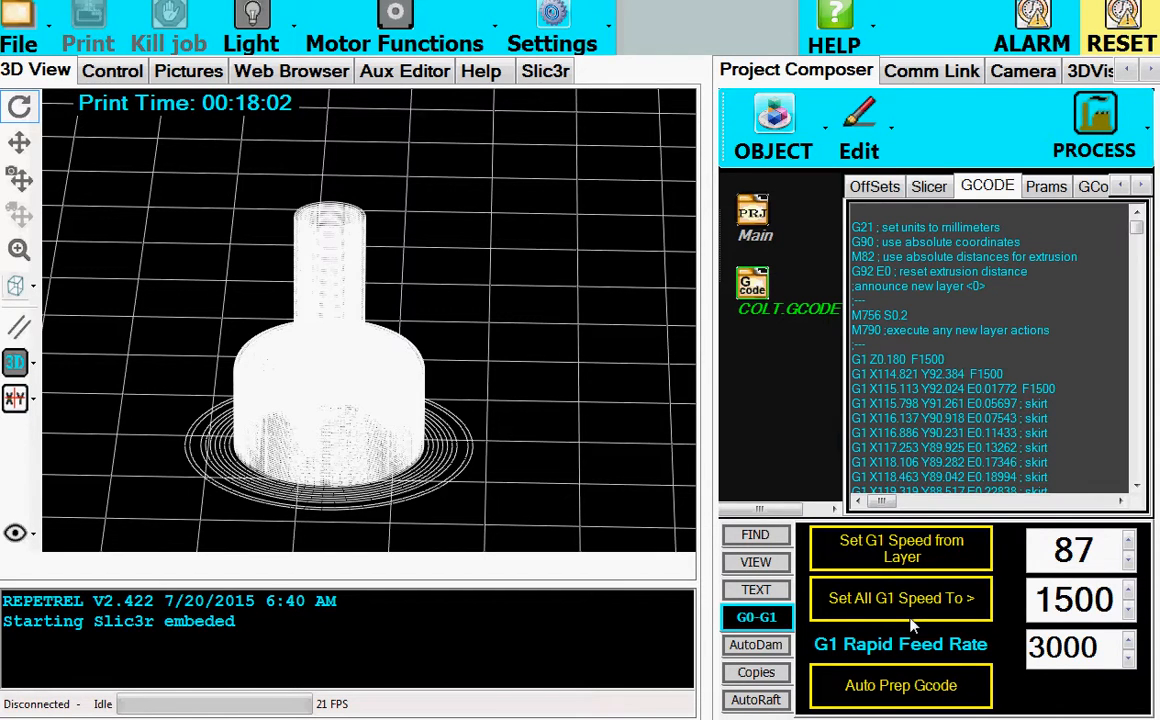
# - Limit the view to the lowest layers and jump the G-code listing to layer 84
pyautogui.click(756, 562)
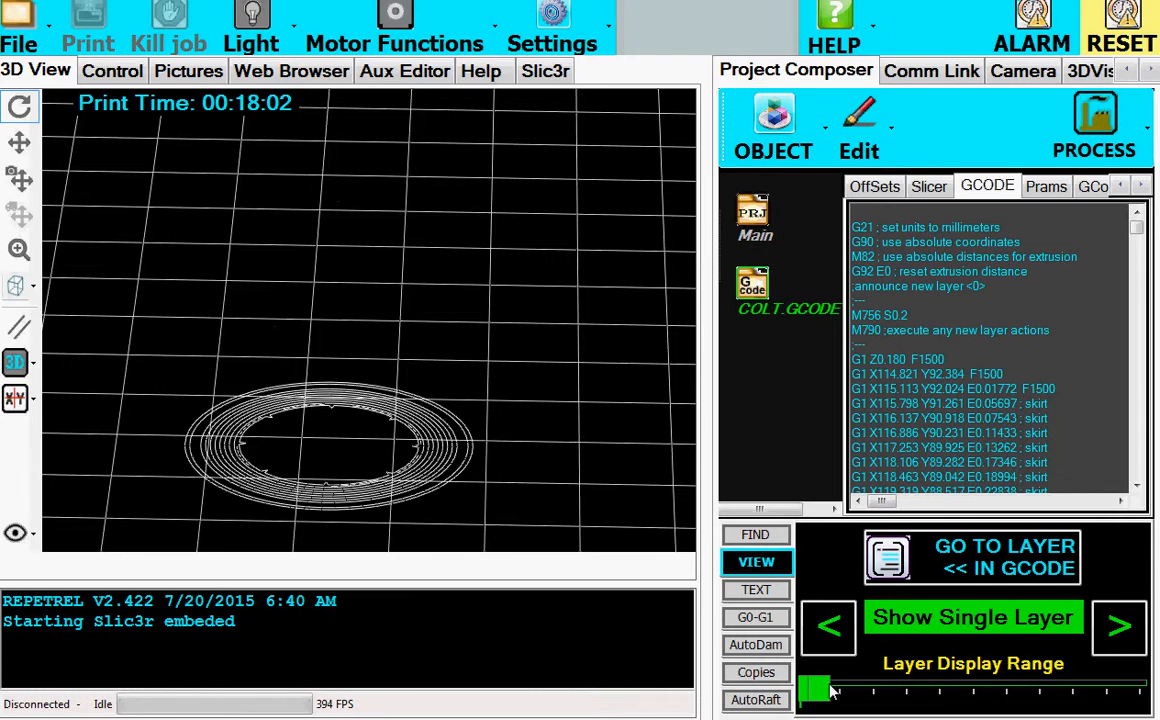
pyautogui.moveTo(816, 688); pyautogui.dragTo(970, 688)
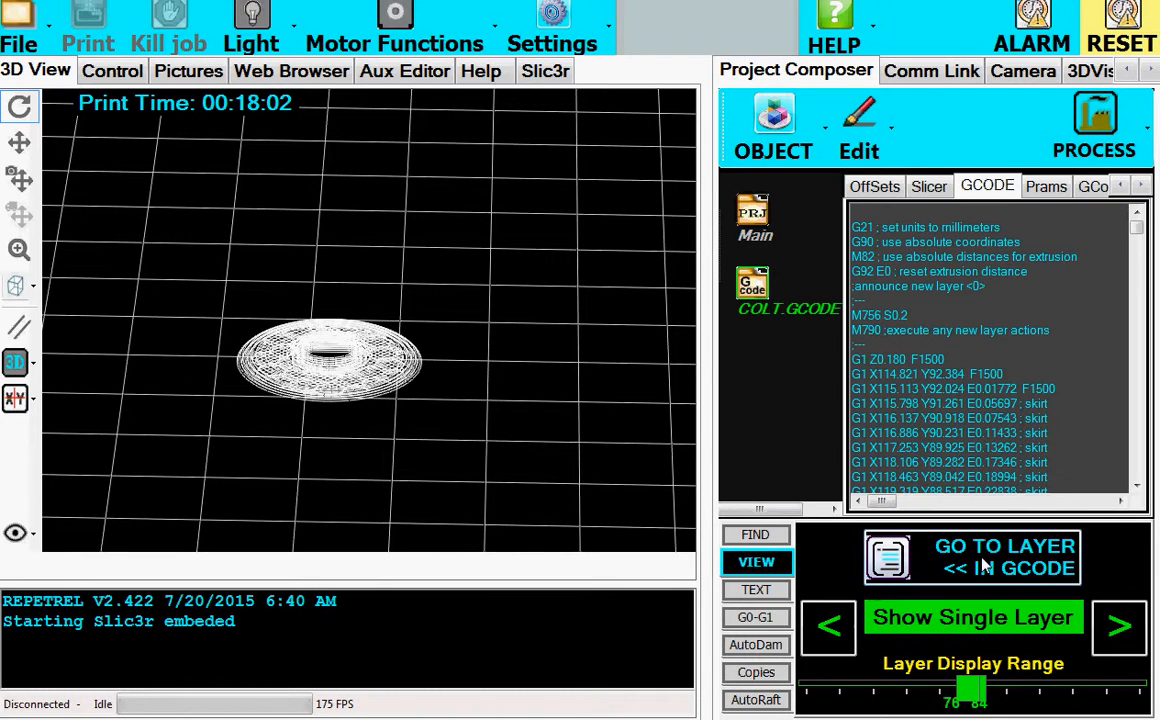
pyautogui.click(970, 556)
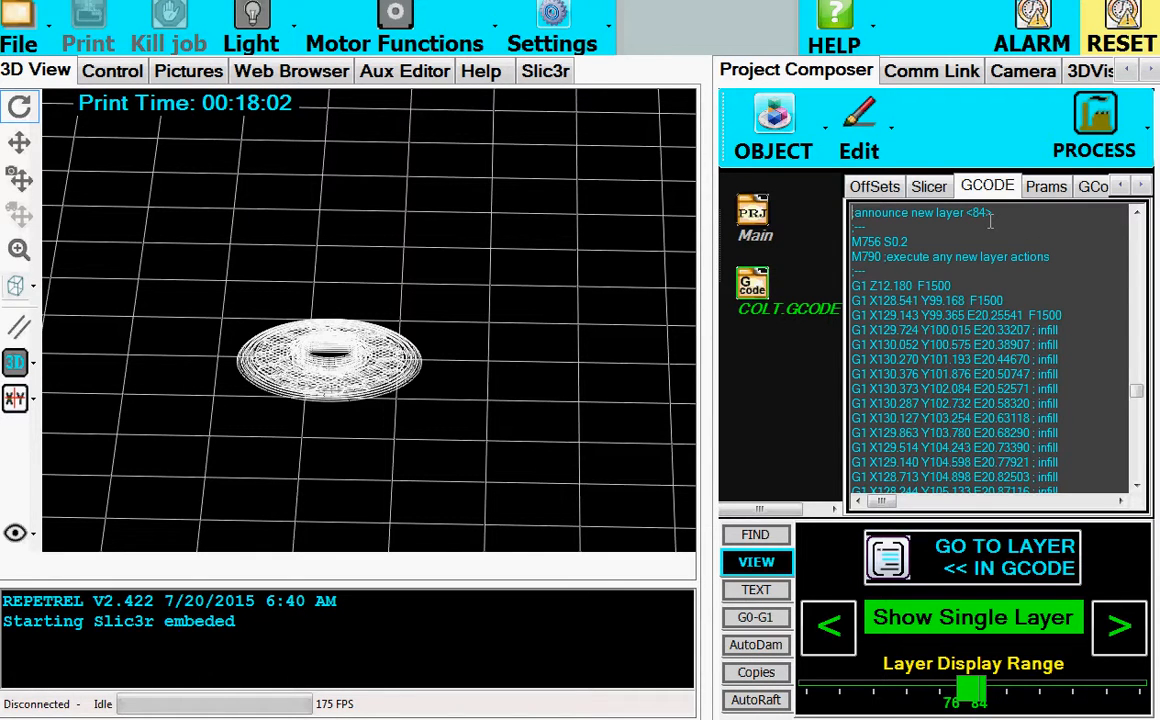
pyautogui.click(858, 124)
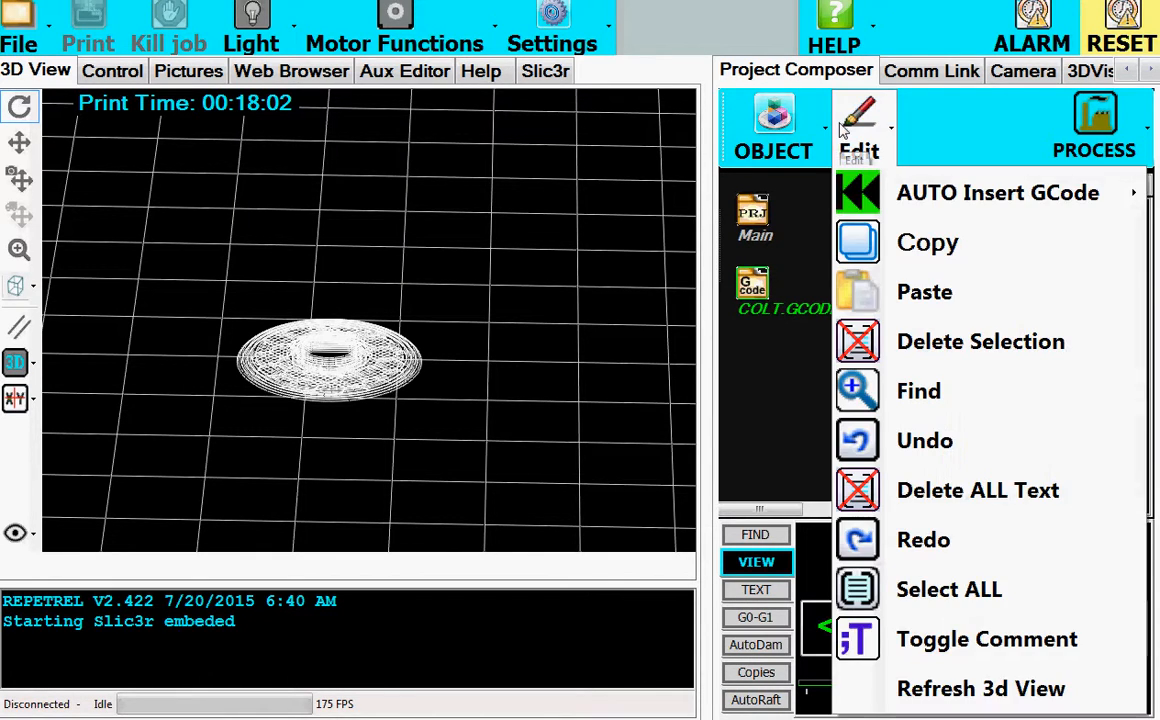
pyautogui.moveTo(998, 192)
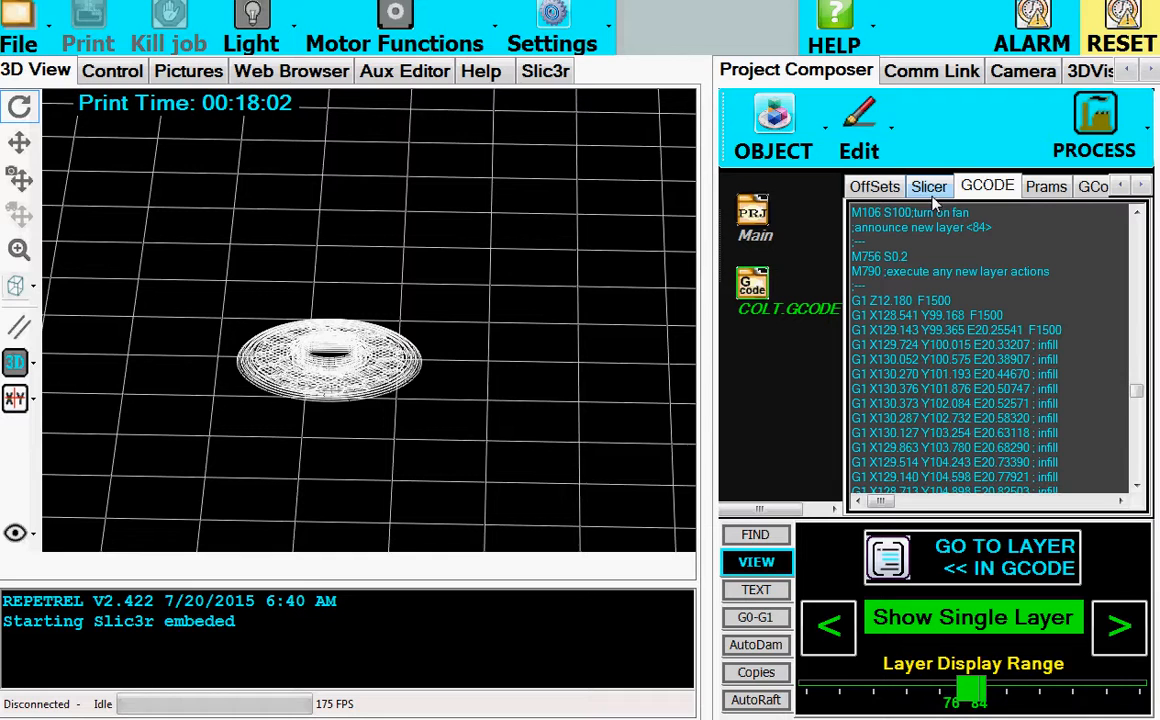
# - Place the M104 S240 head-temperature command above the layer 84 announcement
pyautogui.click(858, 130)
pyautogui.write('M104 S240;set head temp')
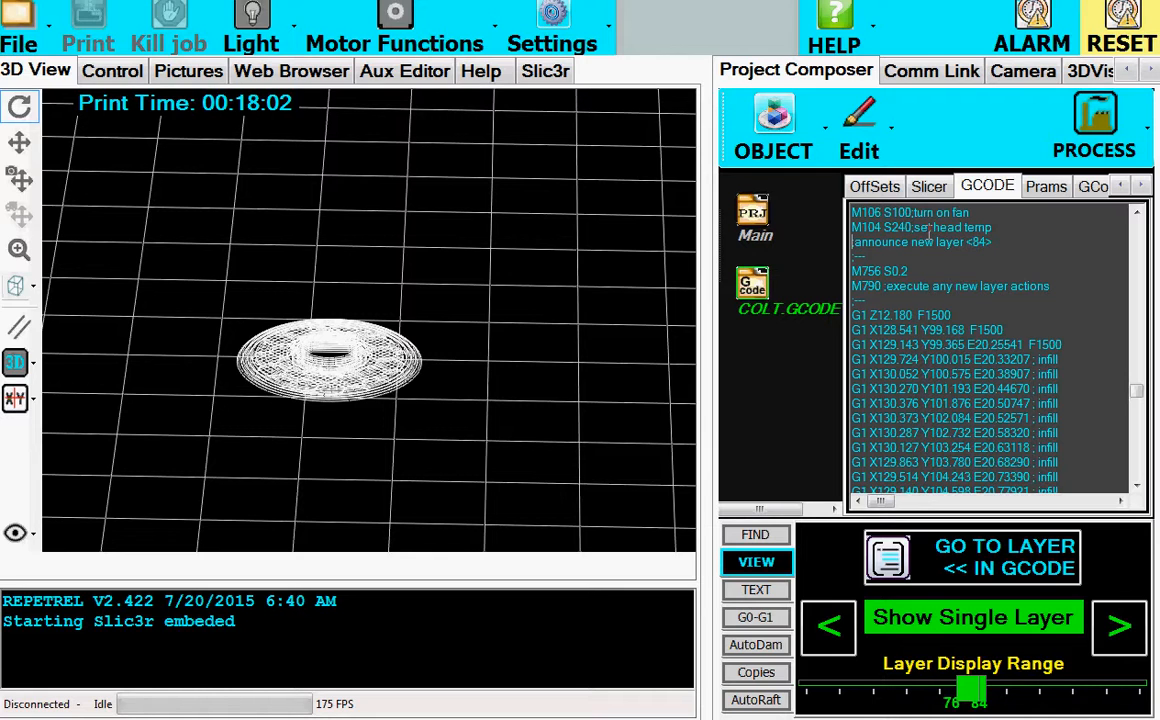
pyautogui.moveTo(728, 478)
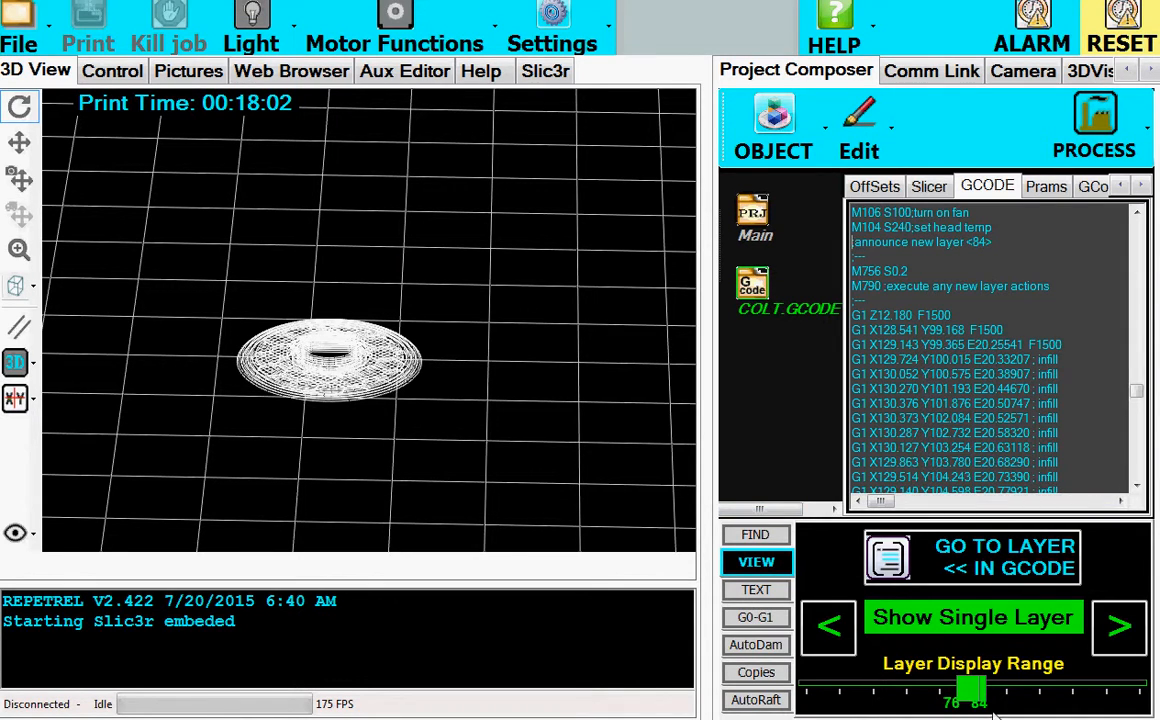
# - Set the Layer Display Range slider to show layers 67 through 87
pyautogui.click(756, 588)
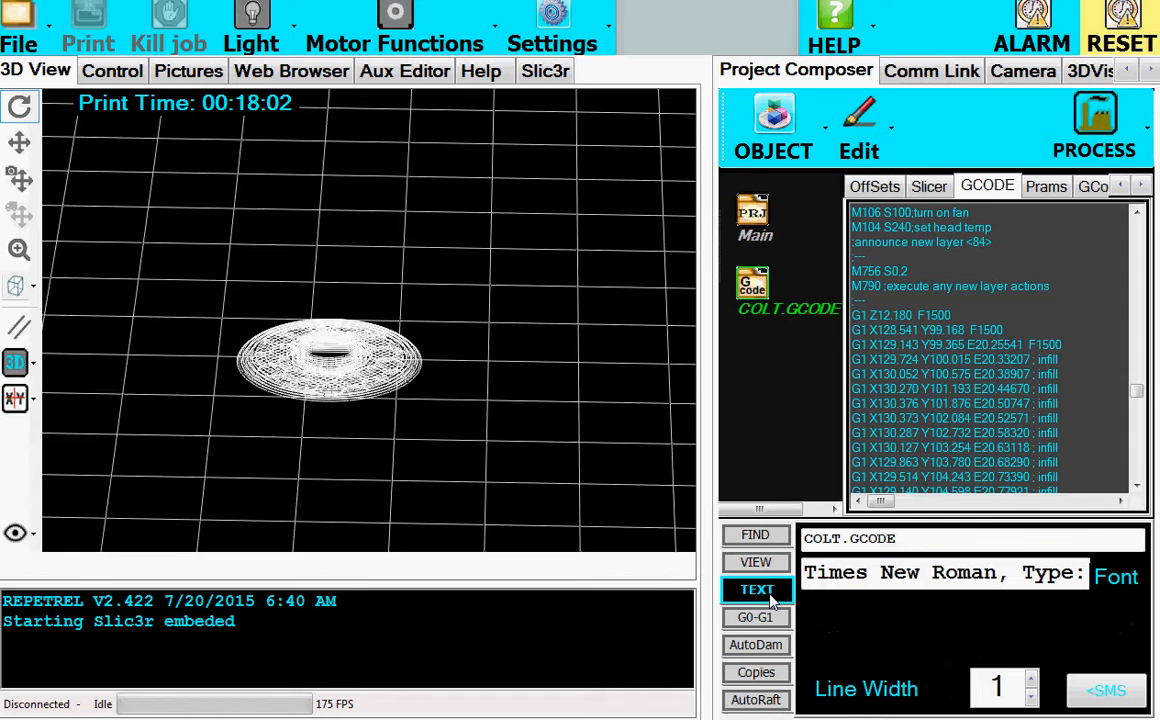
pyautogui.click(756, 616)
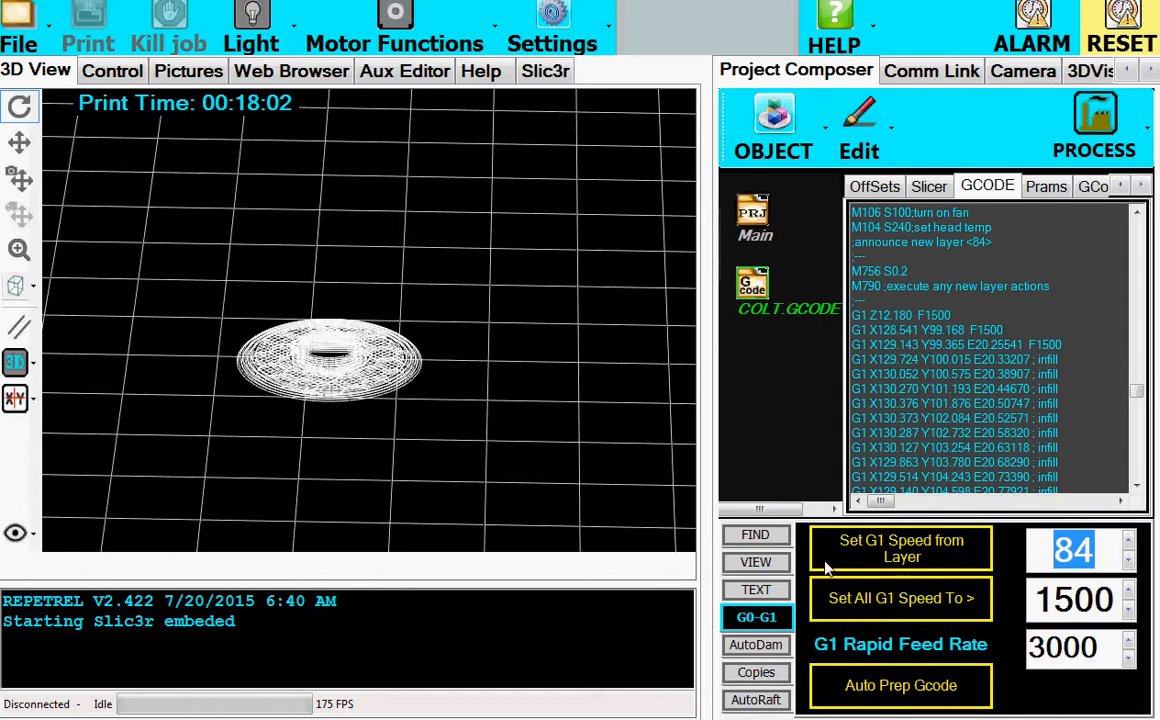
pyautogui.click(756, 560)
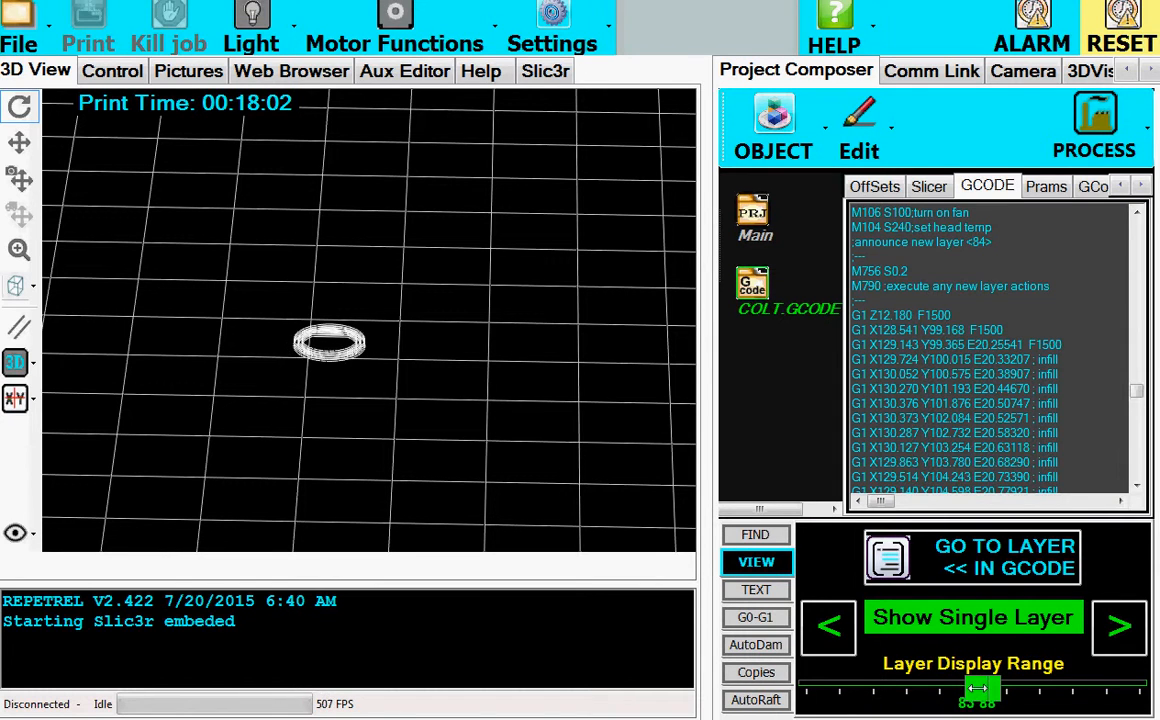
pyautogui.moveTo(978, 688); pyautogui.dragTo(1000, 688)
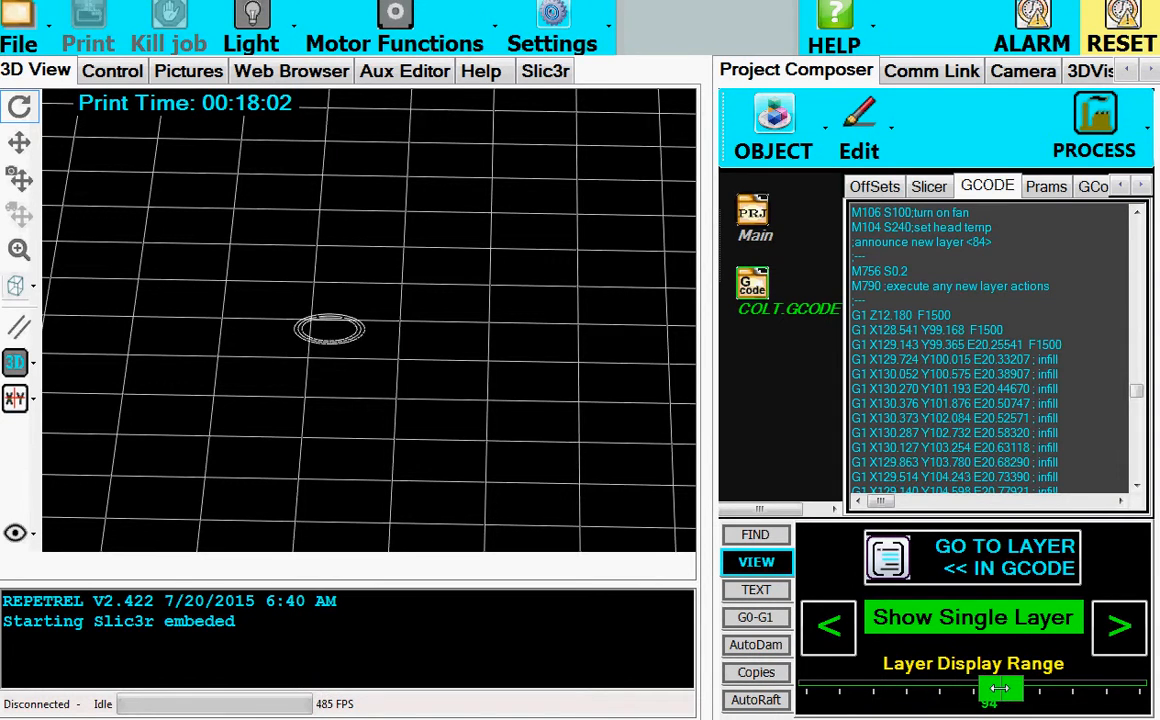
pyautogui.moveTo(1000, 688); pyautogui.dragTo(964, 688)
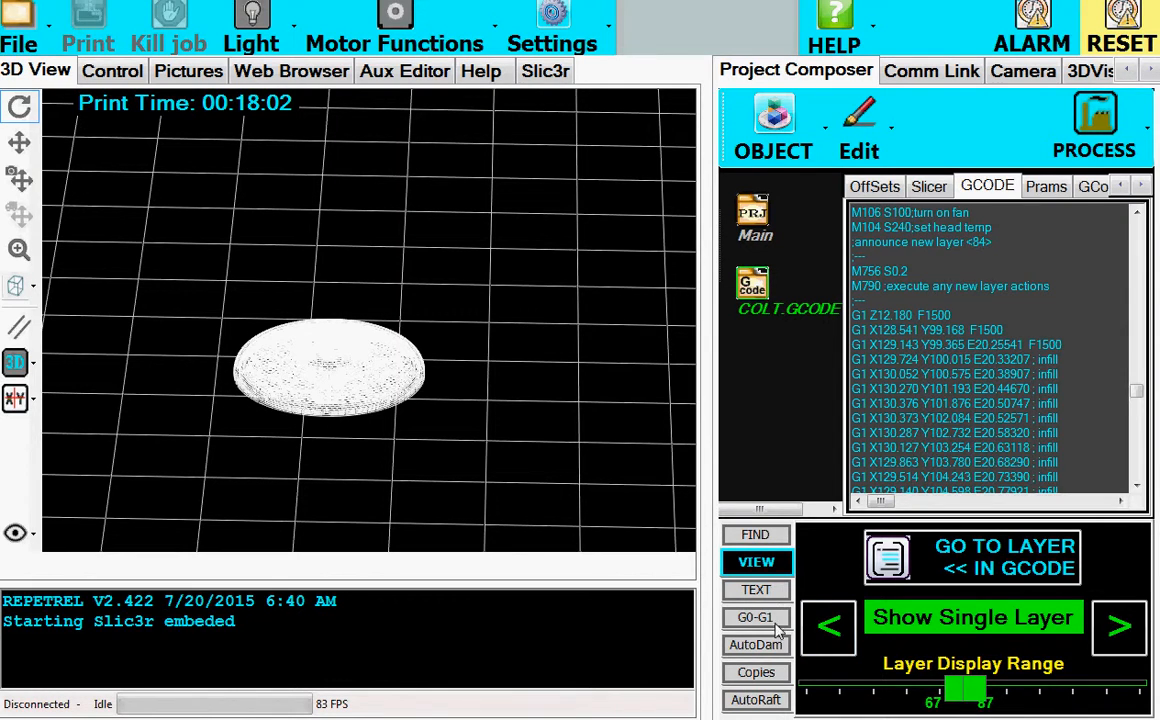
# - Lower the G1 speed value to 800 for moves from layer 87 onward
pyautogui.click(756, 616)
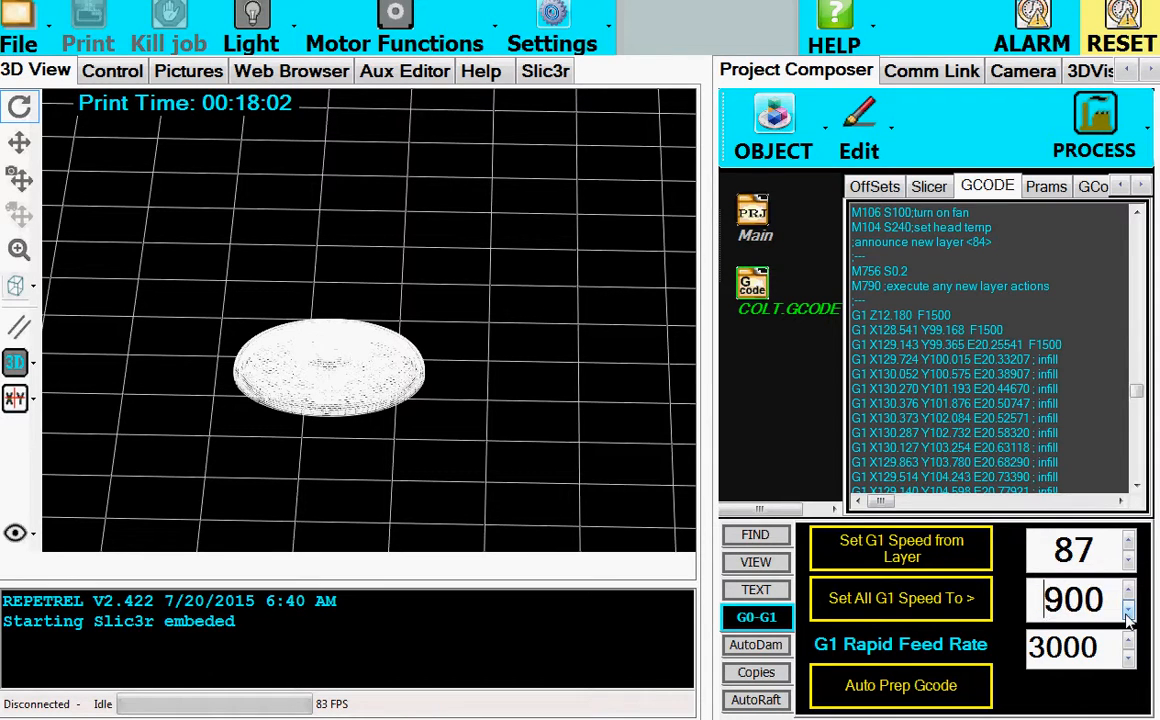
pyautogui.click(1128, 610)
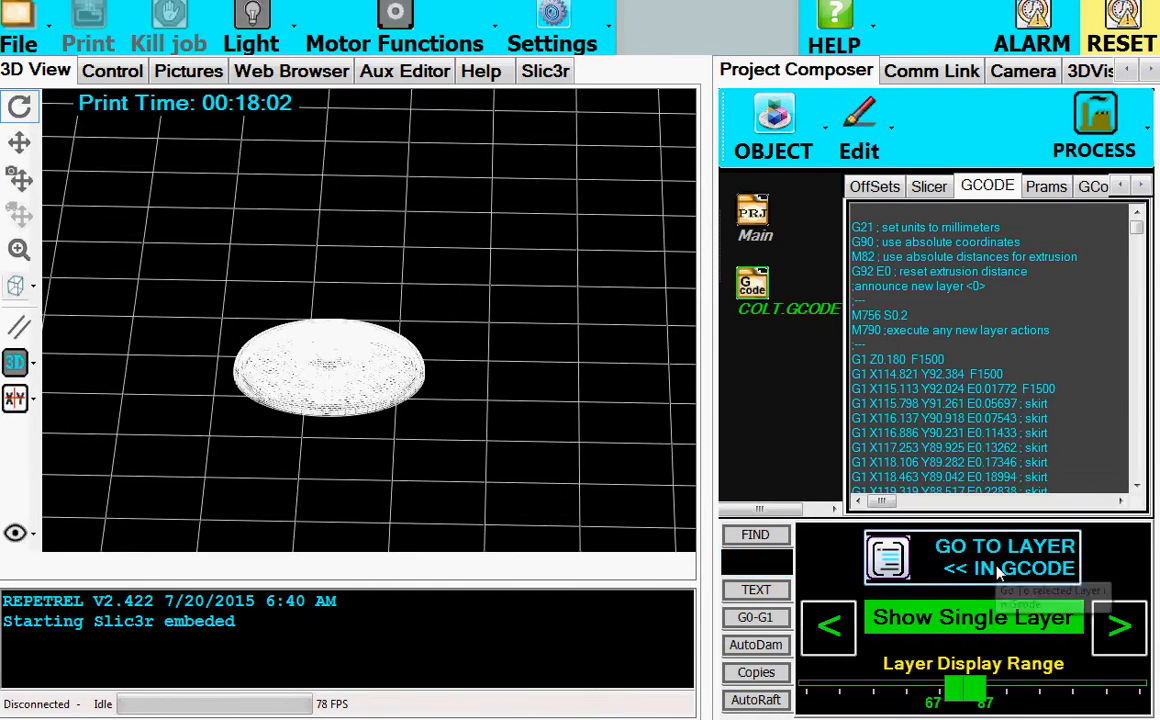
# - Jump the listing to layer 87 showing F800 moves, then display all layers
pyautogui.click(968, 556)
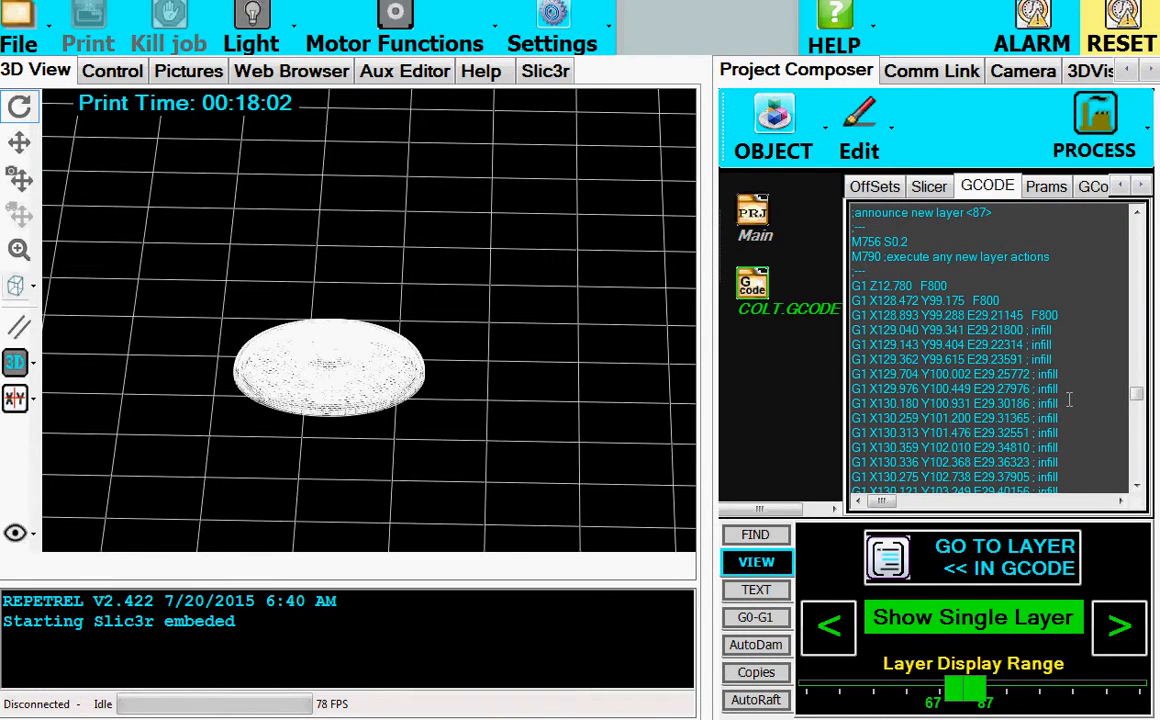
pyautogui.click(972, 616)
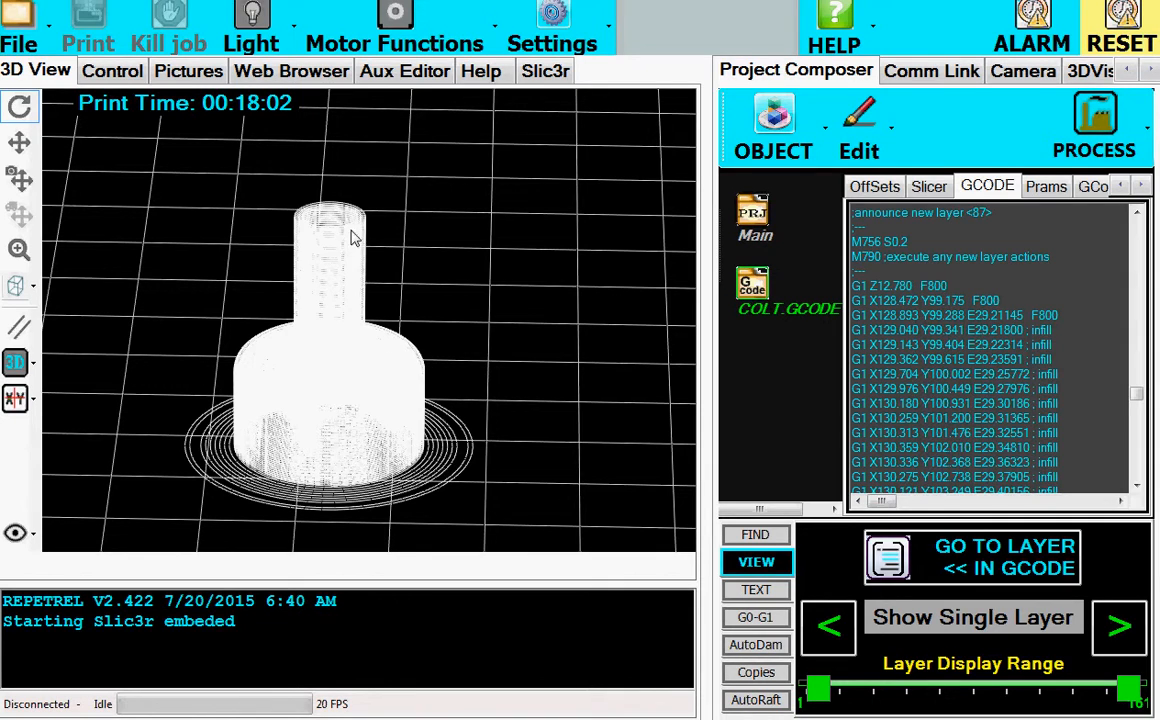
pyautogui.moveTo(450, 248)
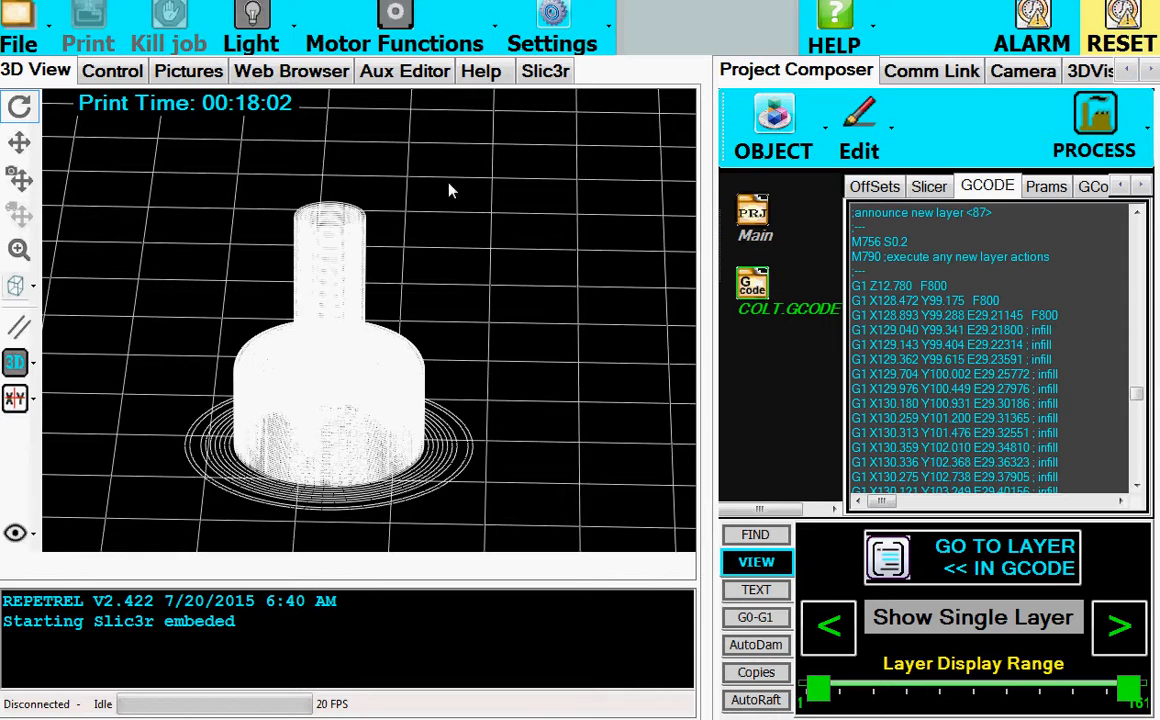
pyautogui.moveTo(592, 508)
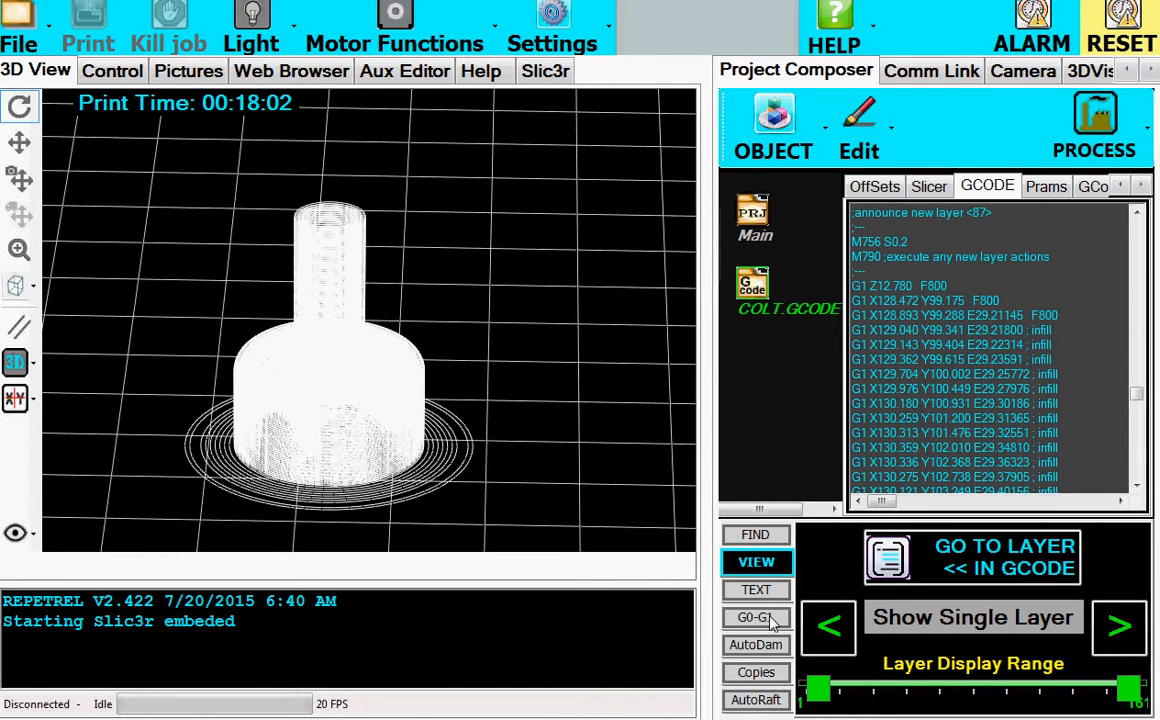
# - Show only top layer 161 and bring up the G0-G1 panel reading speed 800
pyautogui.click(972, 616)
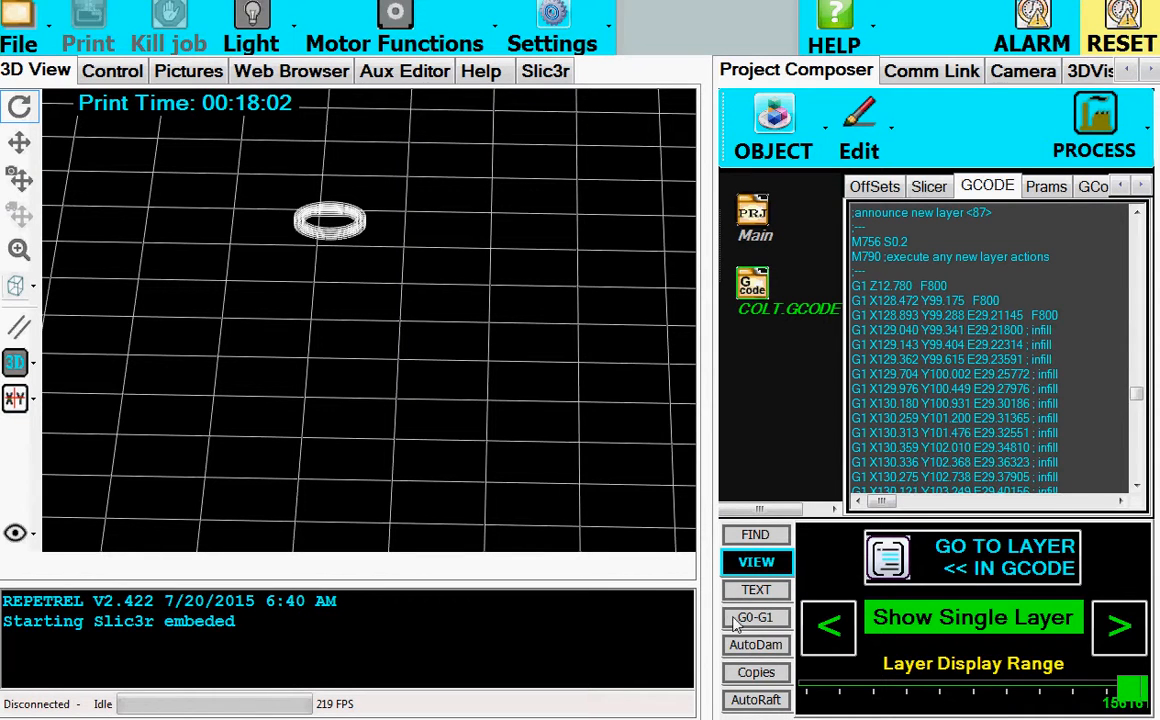
pyautogui.click(756, 616)
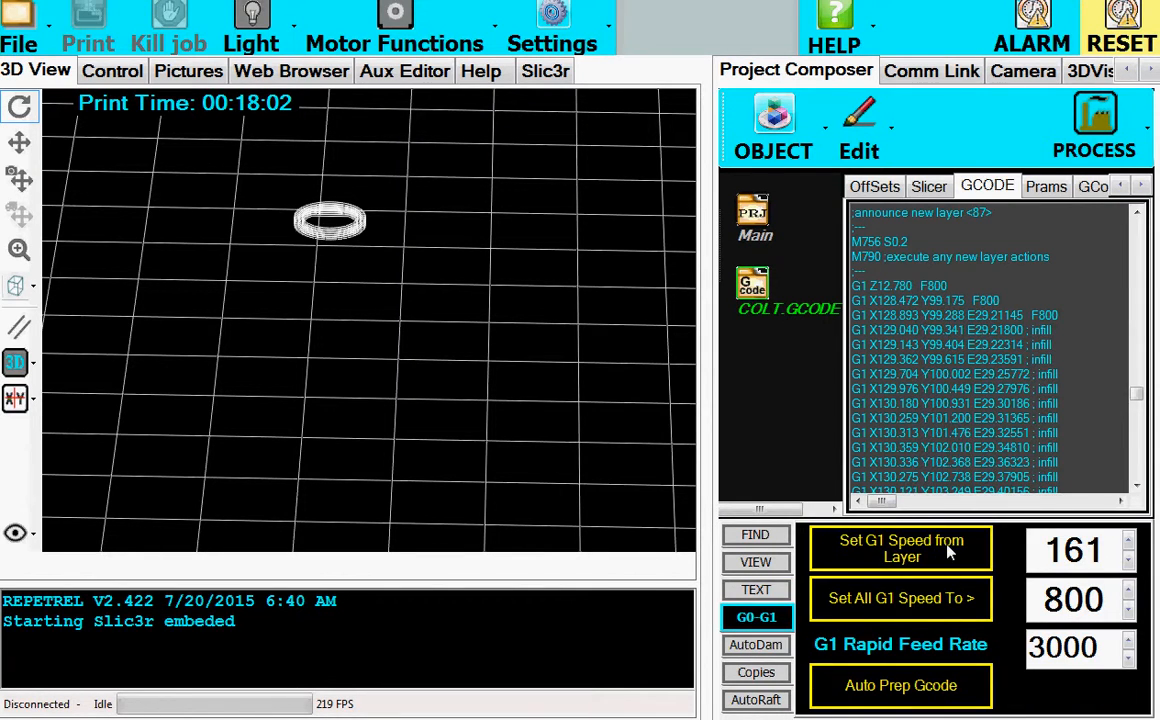
pyautogui.moveTo(950, 560)
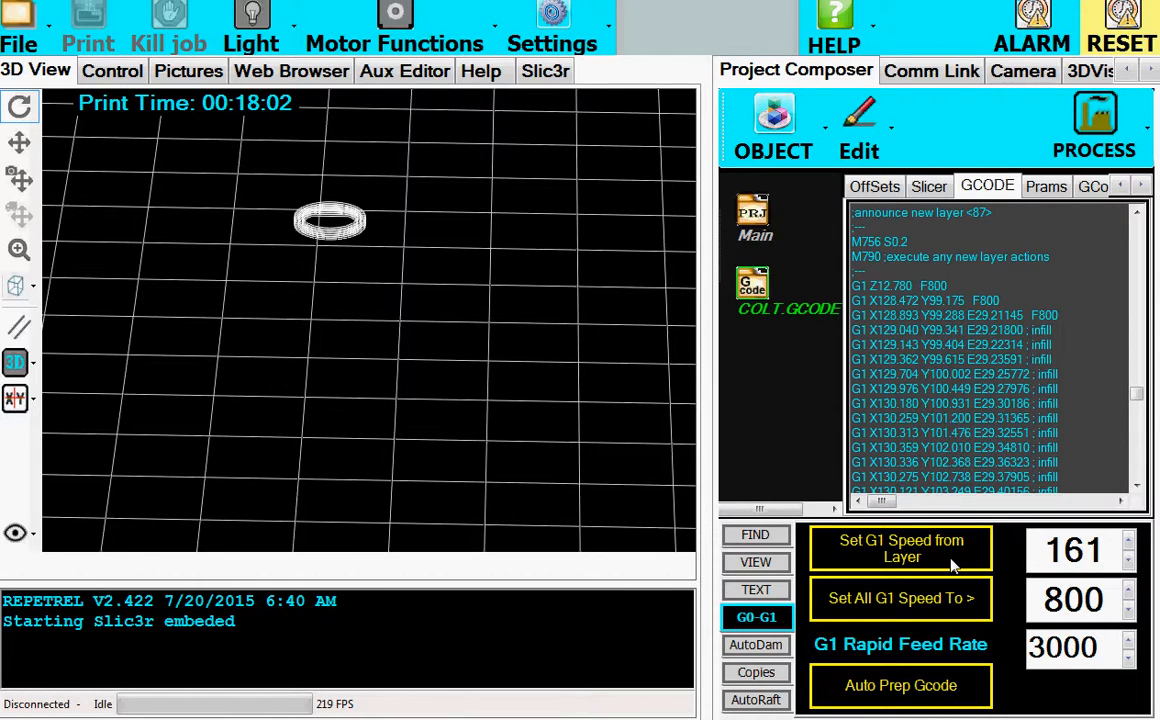